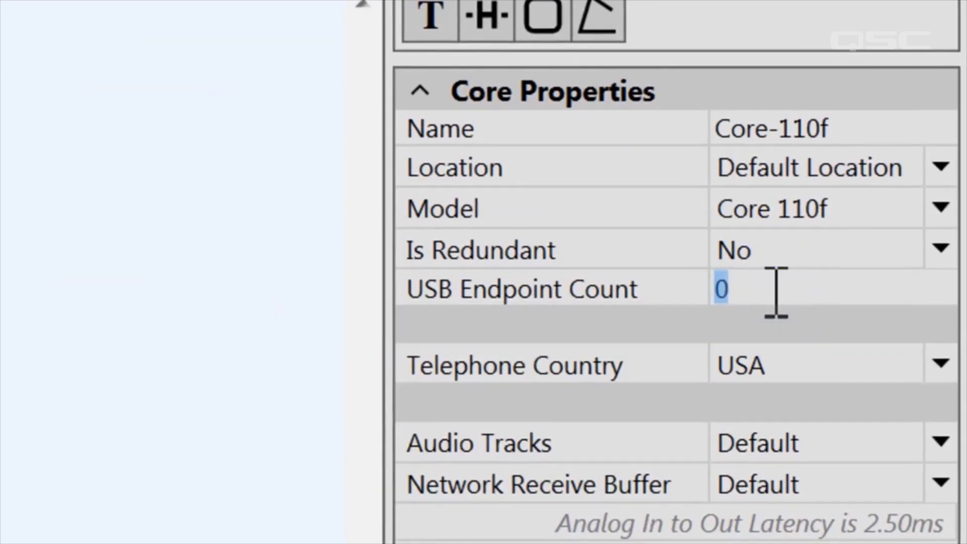
# Set the Core 110f USB Endpoint Count to 1
pyautogui.write('1')
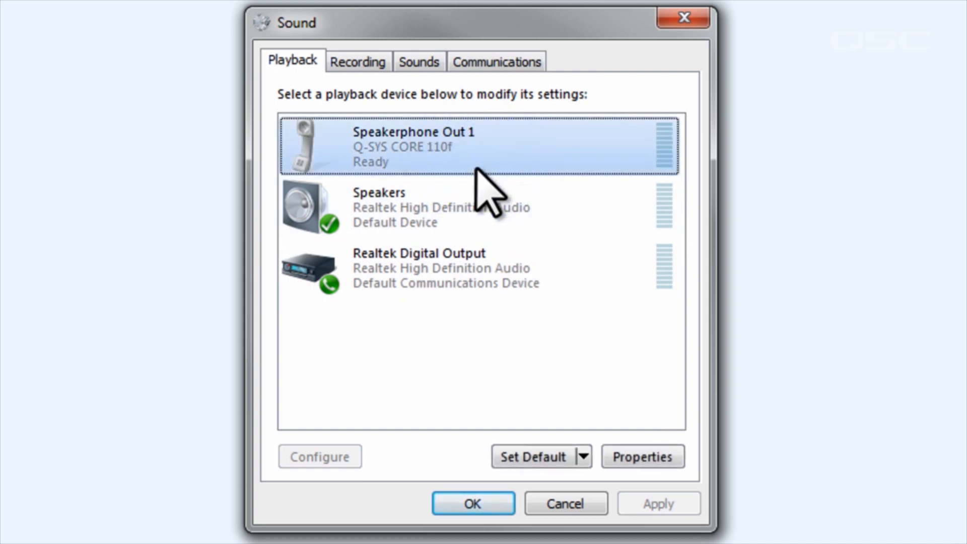
pyautogui.moveTo(583, 392)
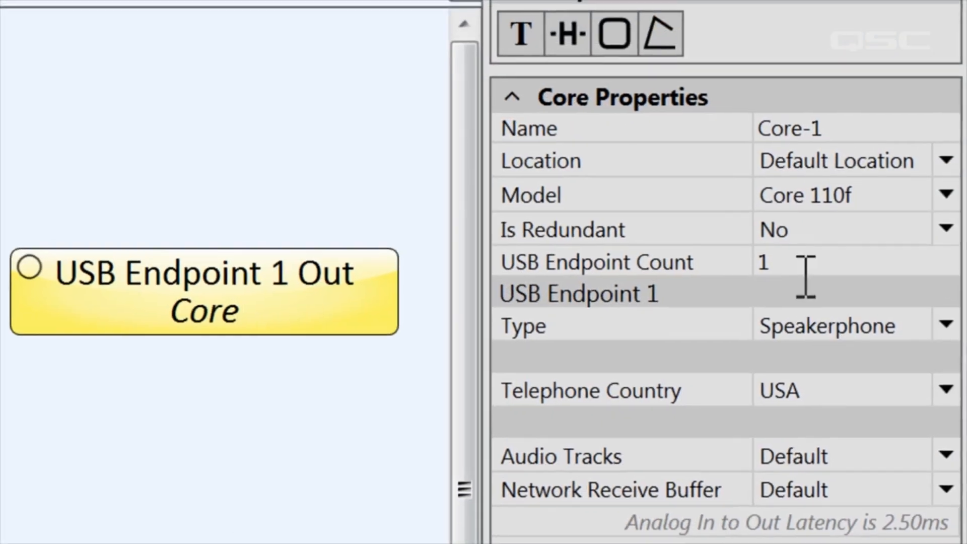
# Review the Core 110f playback devices in Windows Sound and confirm with OK
pyautogui.write('4')
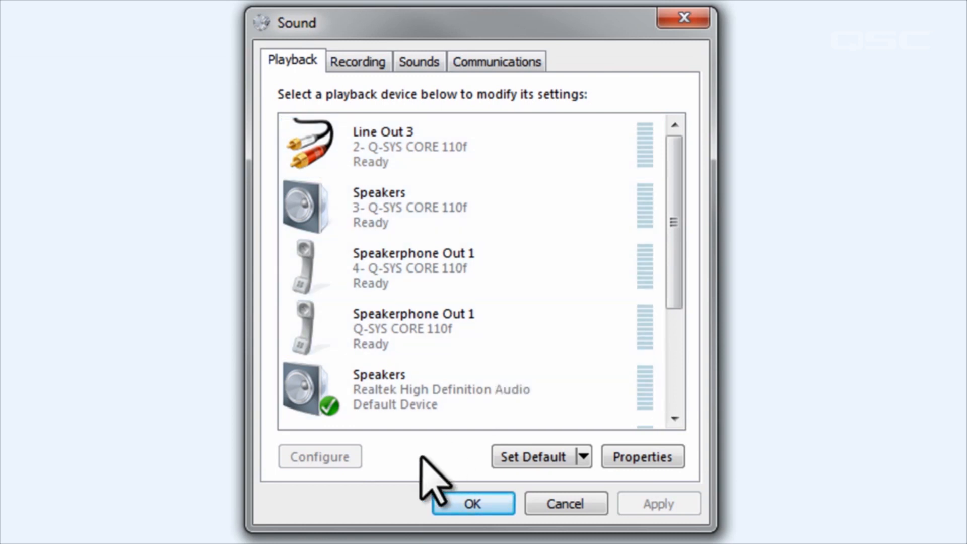
pyautogui.click(471, 504)
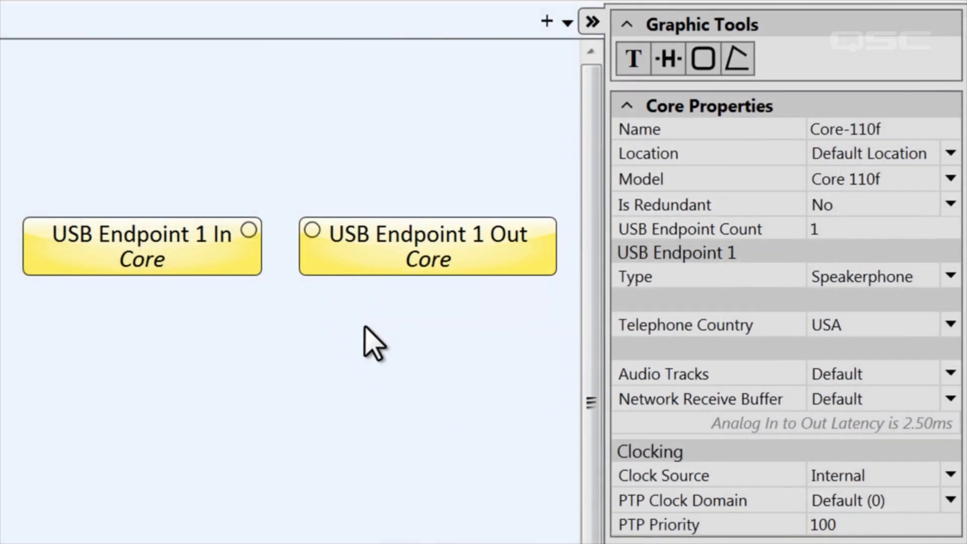
# Make Speakerphone Out 1 the default communications device from its right-click menu
pyautogui.click(952, 276)
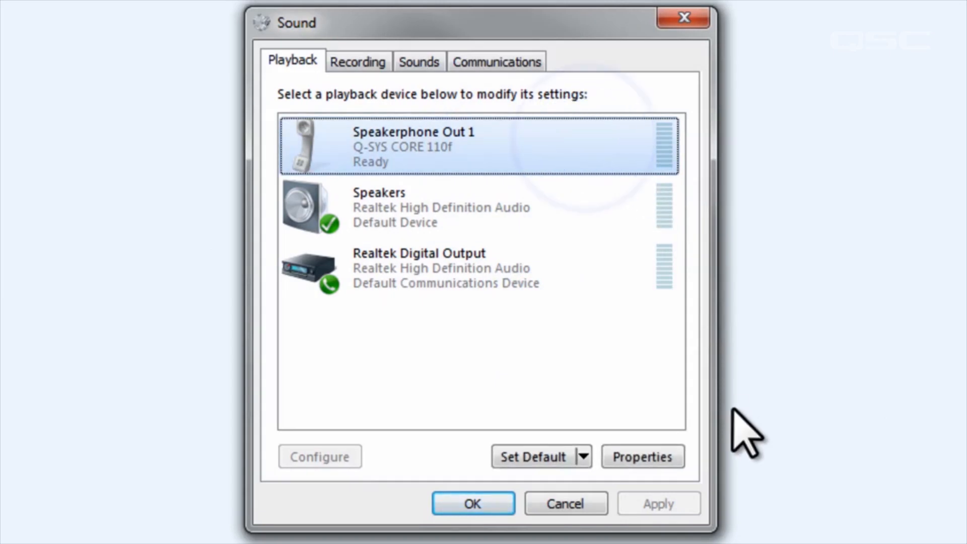
pyautogui.moveTo(636, 404)
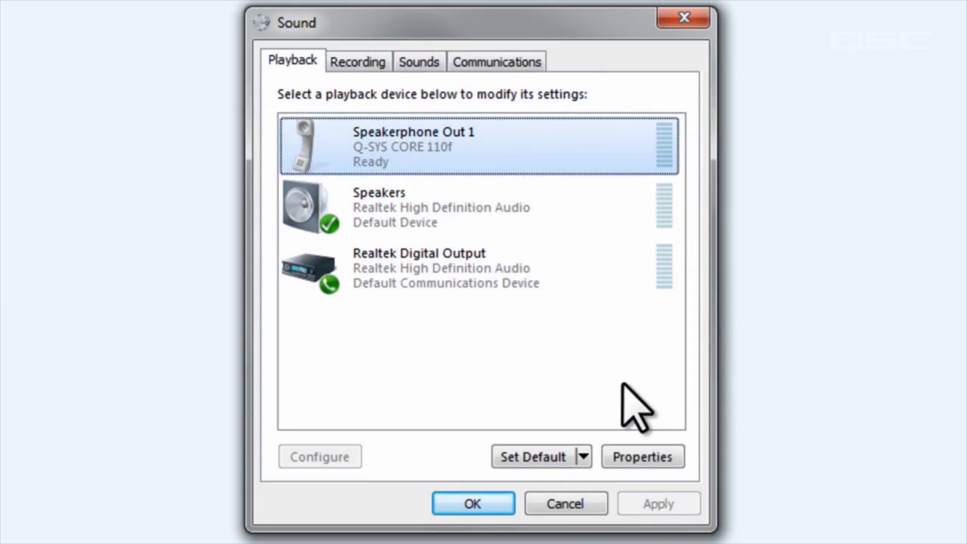
pyautogui.rightClick(482, 145)
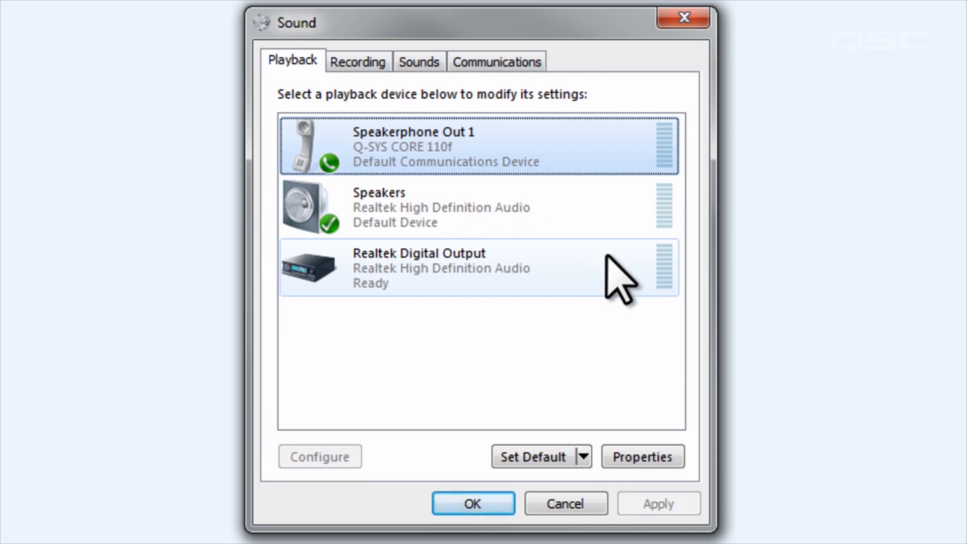
pyautogui.moveTo(616, 407)
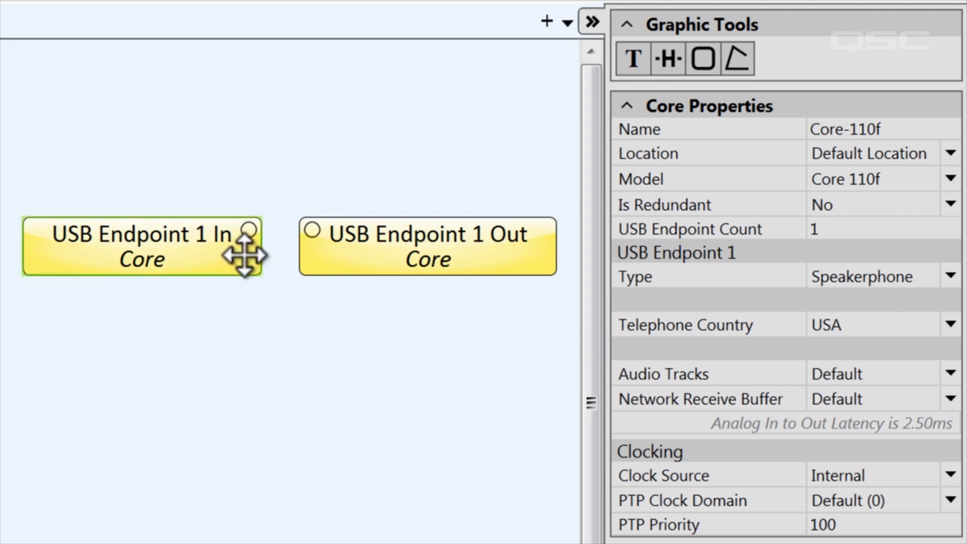
pyautogui.moveTo(315, 257)
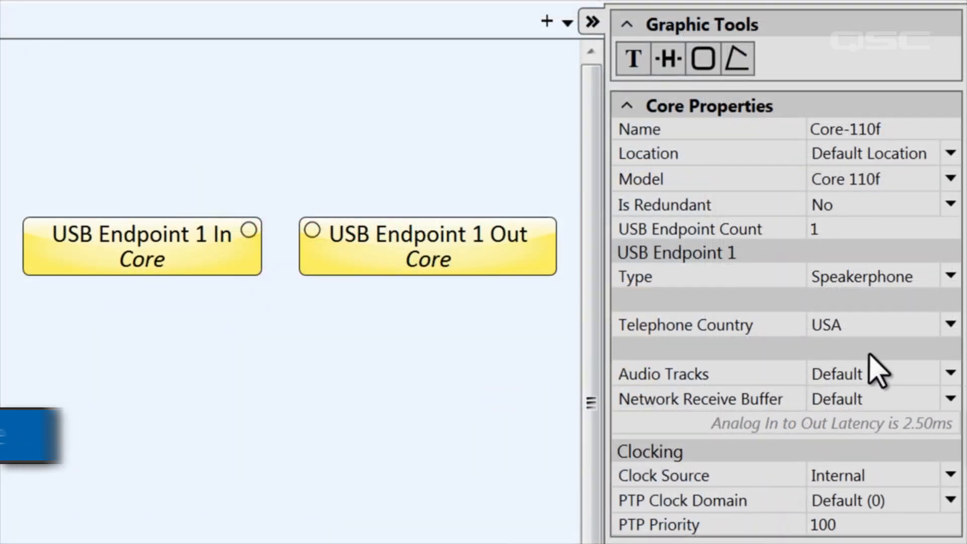
# Change USB Endpoint 1 to Soundcard type, showing the Core's Line Out playback device
pyautogui.click(952, 276)
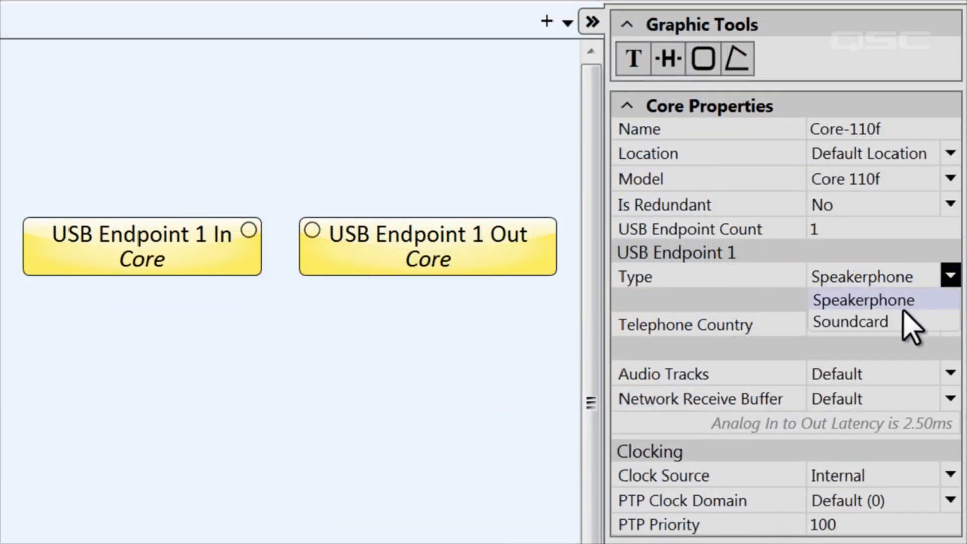
pyautogui.click(850, 321)
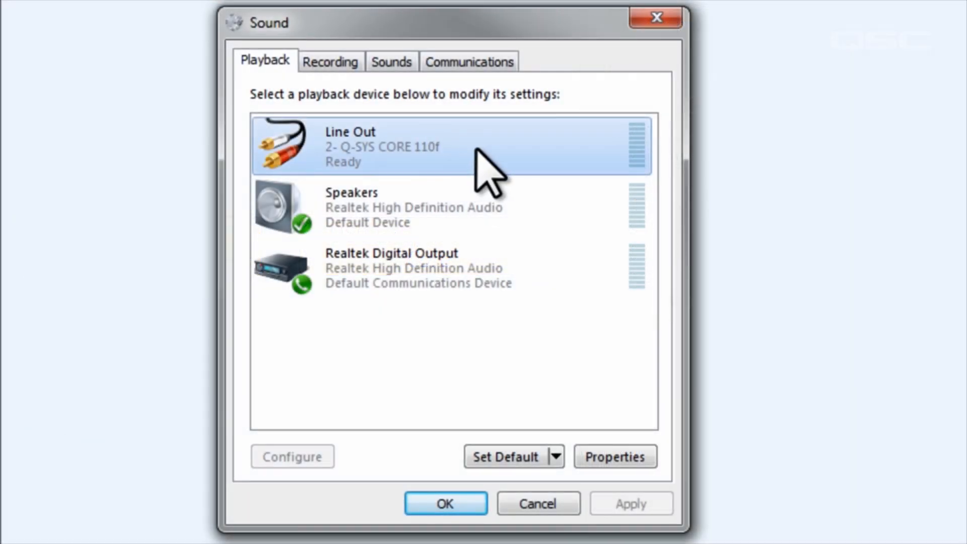
pyautogui.click(329, 61)
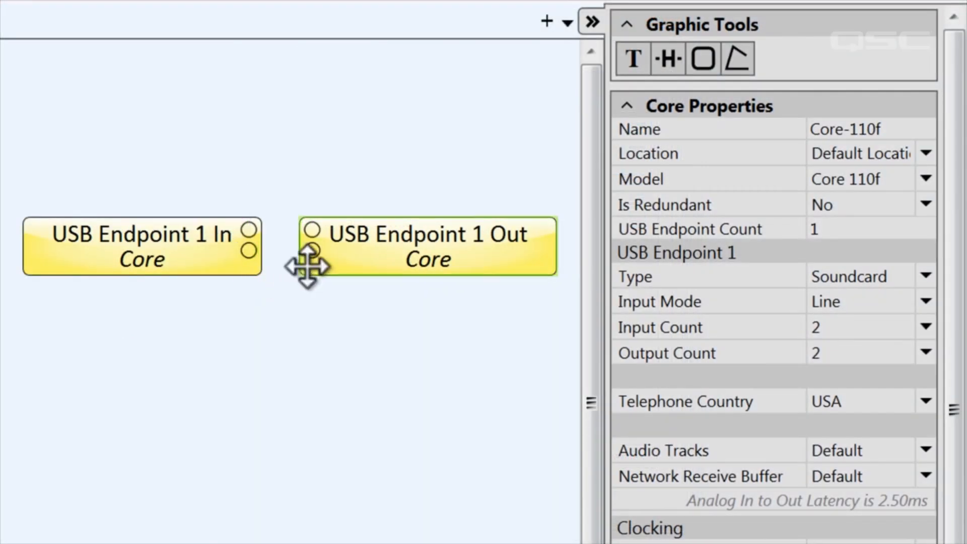
pyautogui.moveTo(592, 364)
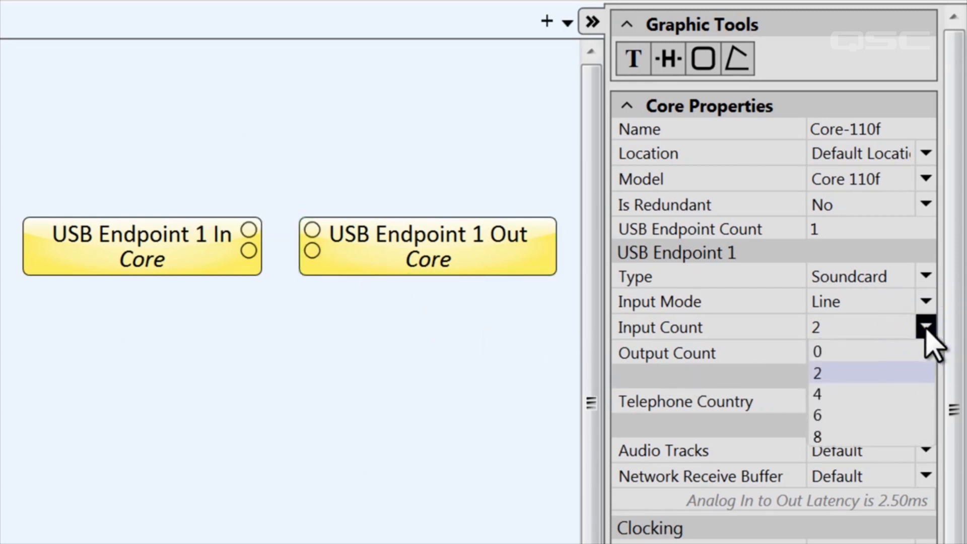
# Set USB Endpoint 1 input count and output count both to 8
pyautogui.click(818, 437)
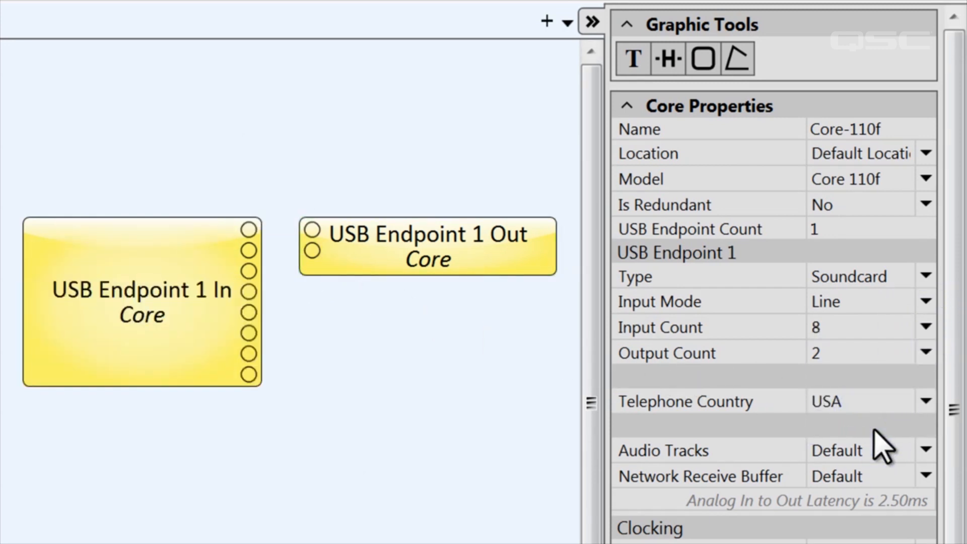
pyautogui.click(925, 353)
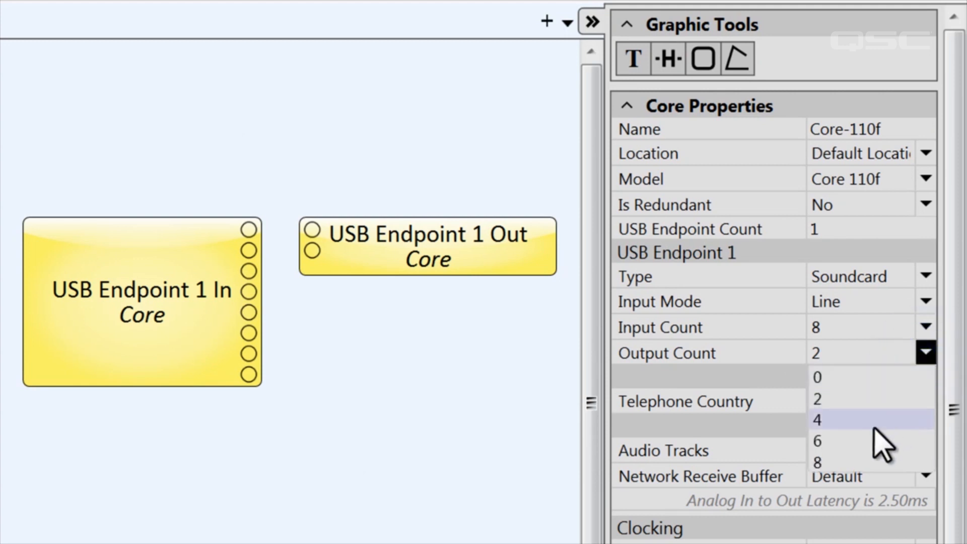
pyautogui.click(817, 463)
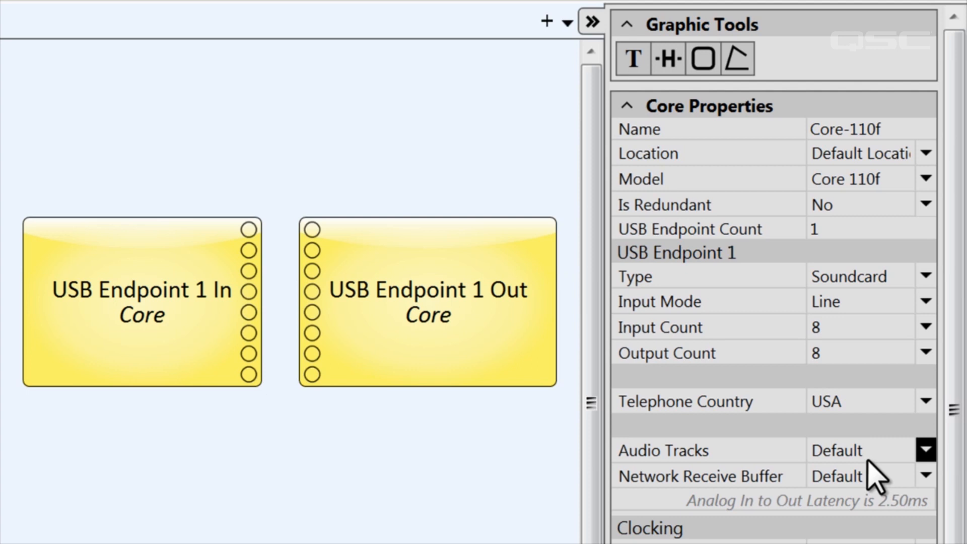
# Set USB Endpoint 1 input mode to Speaker, showing the Core's Speakers playback device
pyautogui.click(924, 301)
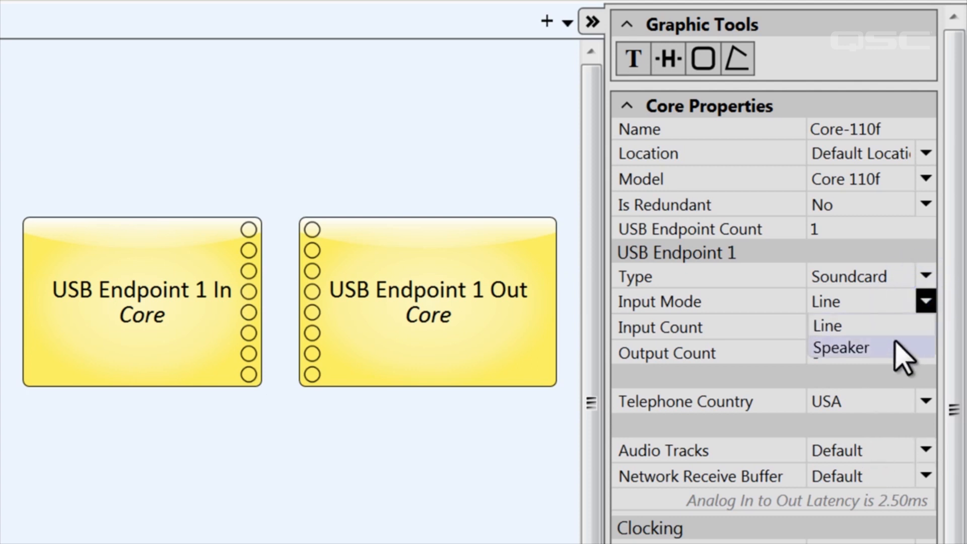
pyautogui.click(845, 348)
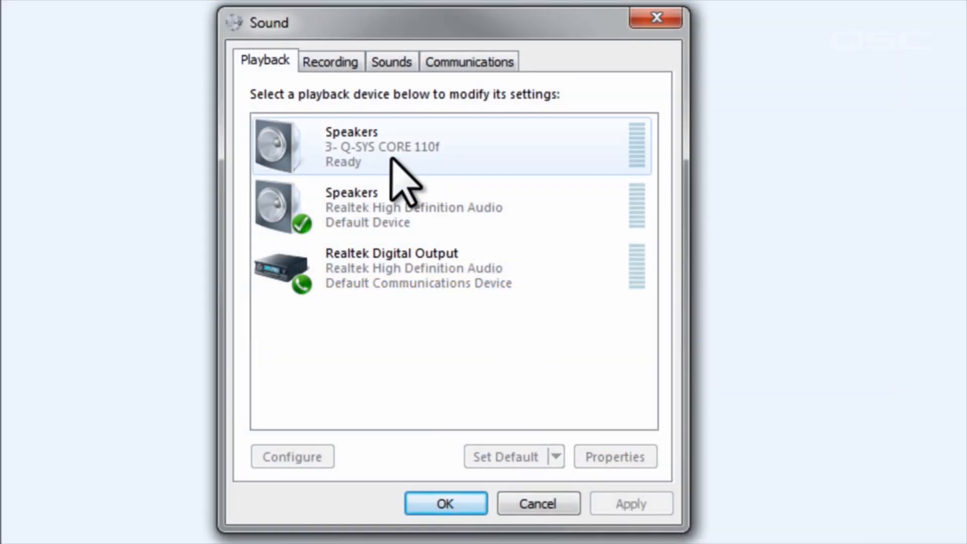
pyautogui.click(395, 146)
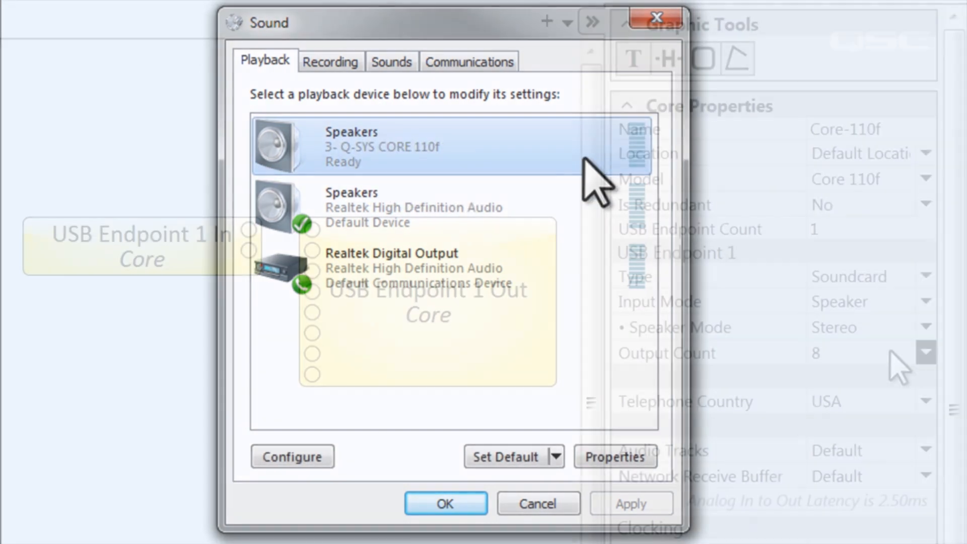
# Choose the 7.1 speaker mode for USB Endpoint 1, restoring eight input pins
pyautogui.click(658, 18)
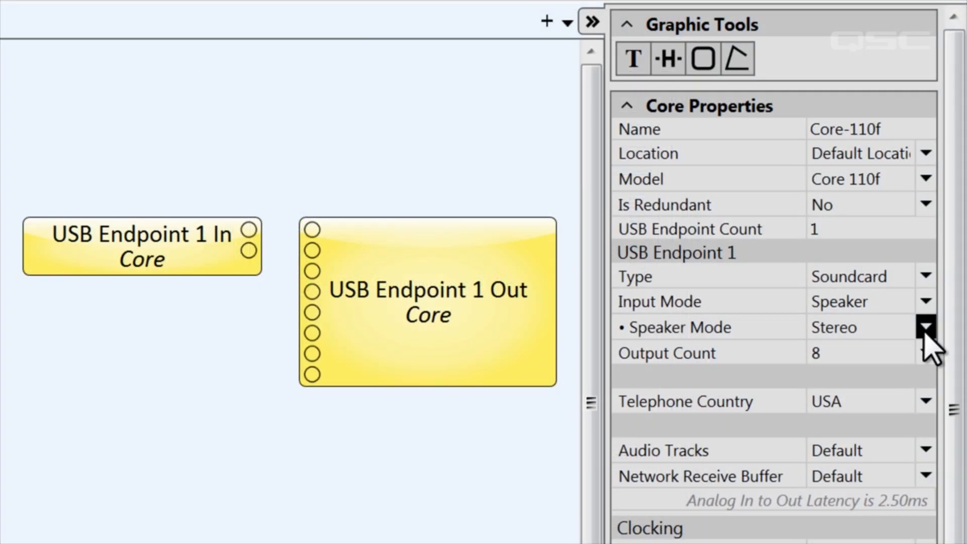
pyautogui.click(924, 326)
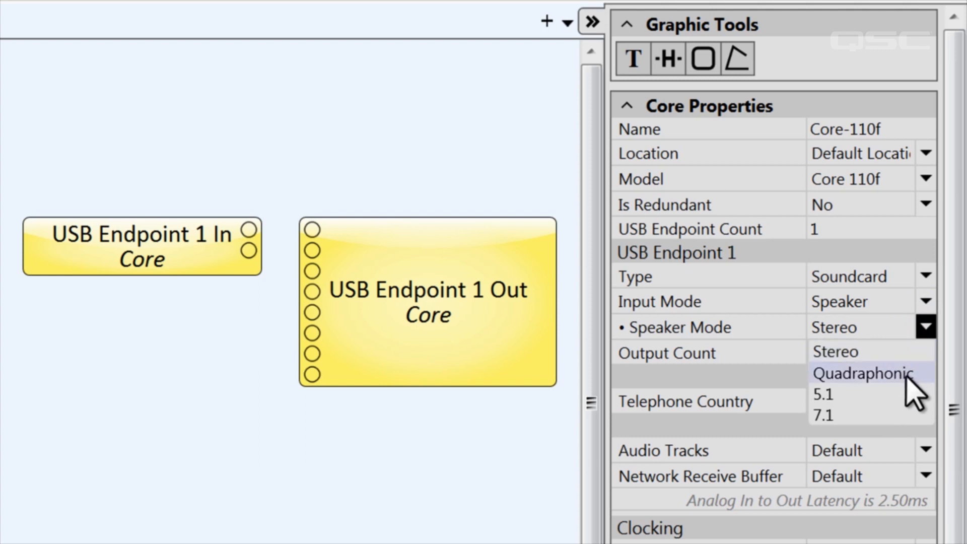
pyautogui.moveTo(900, 419)
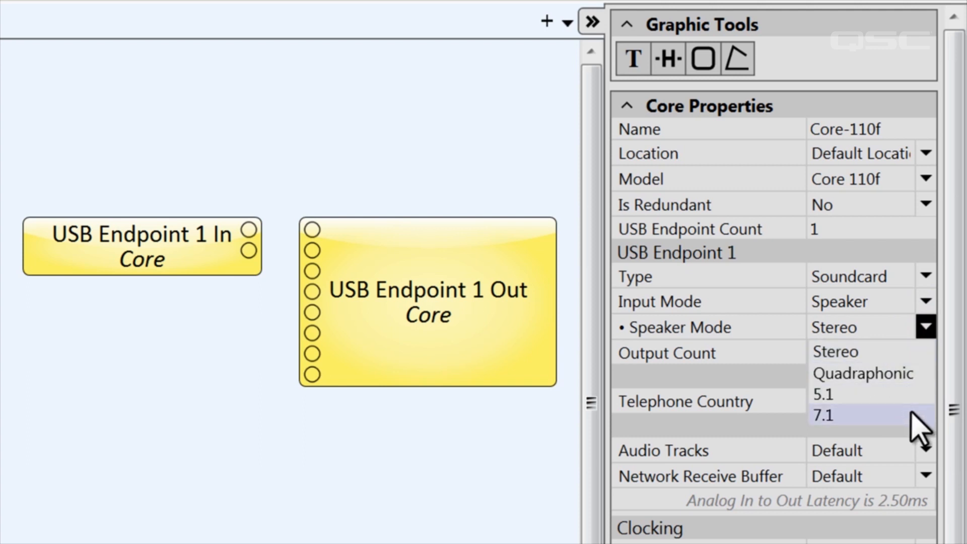
pyautogui.click(825, 414)
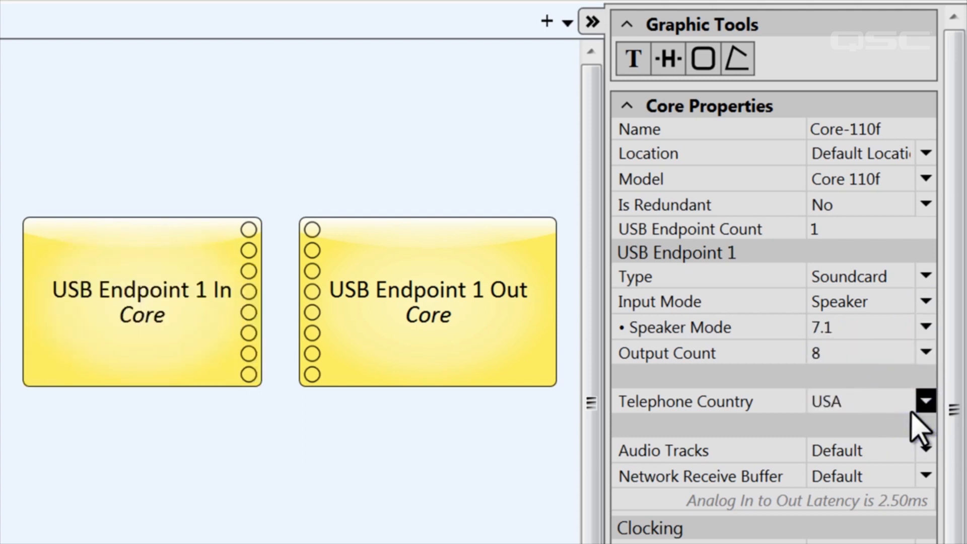
pyautogui.moveTo(500, 485)
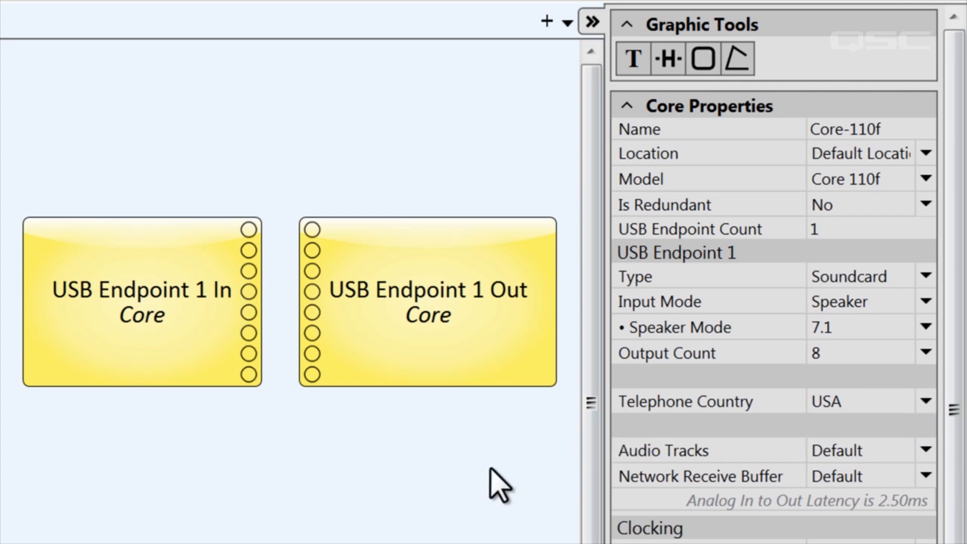